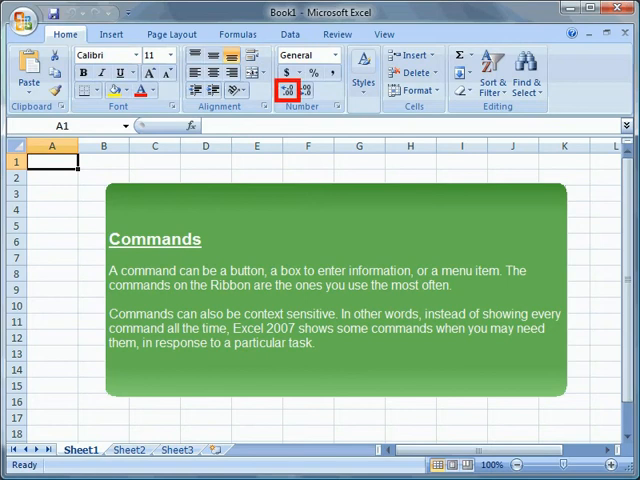
mouse_move(413, 55)
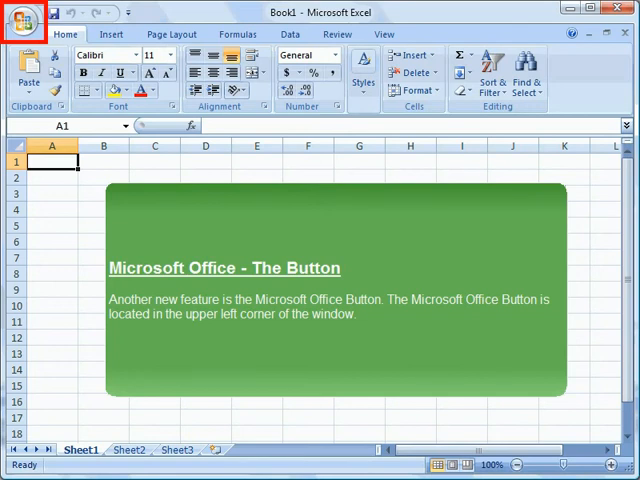
- Open the Office Button menu showing New, Open, Save, Print, Recent Documents and Excel Options
left_click(24, 20)
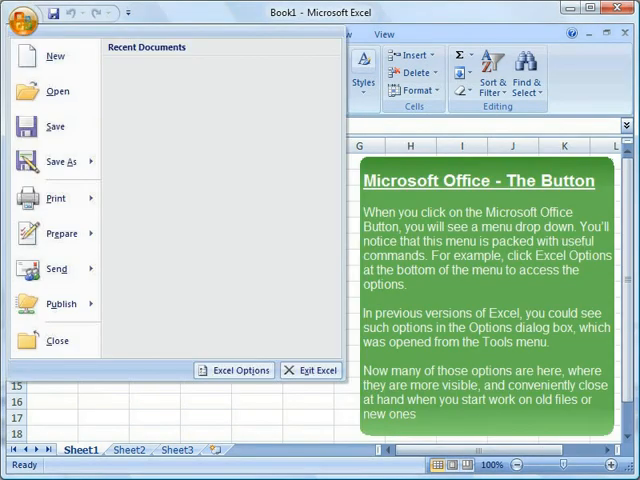